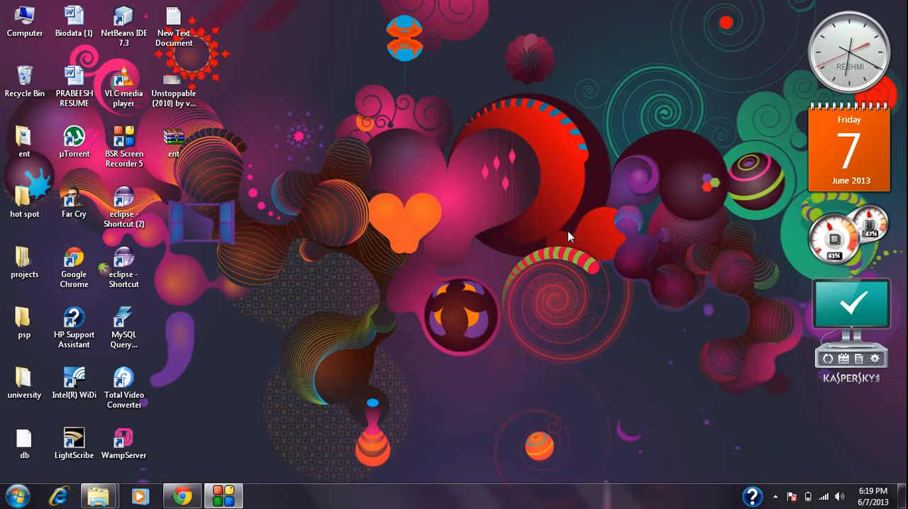
mouse_move(496, 156)
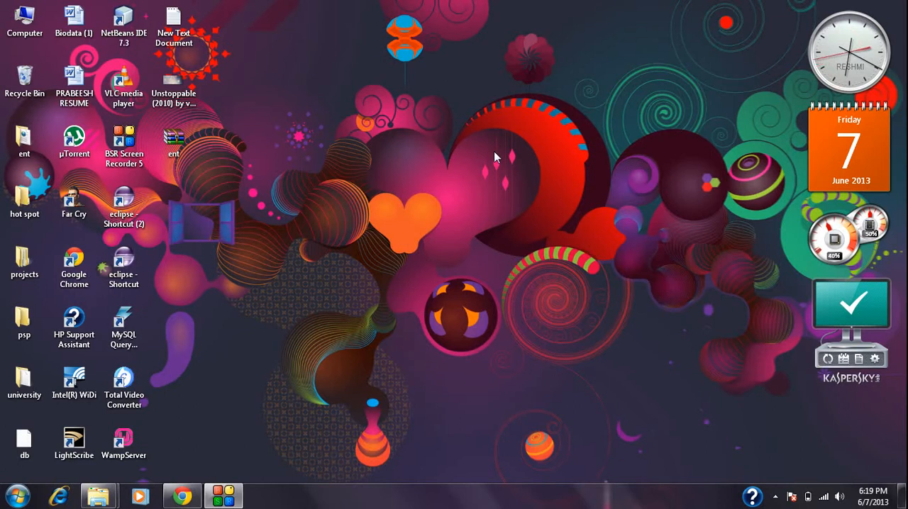
mouse_move(446, 158)
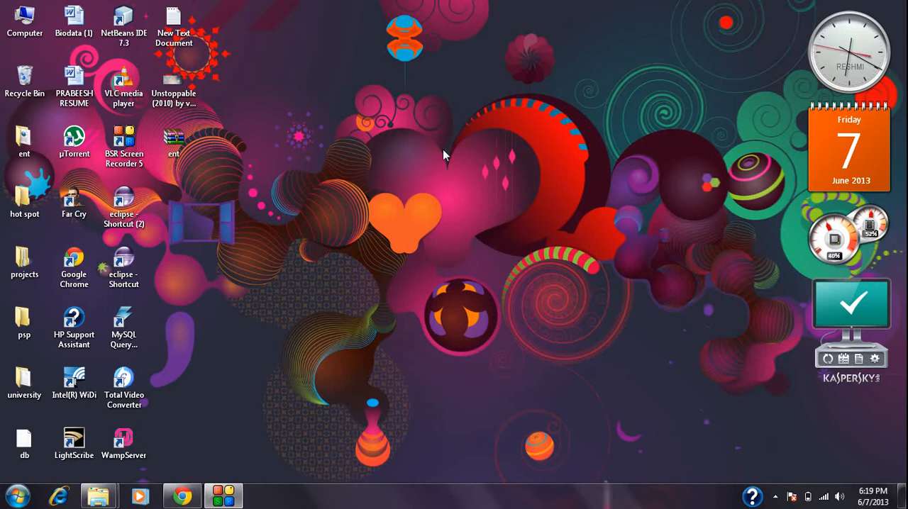
mouse_move(264, 176)
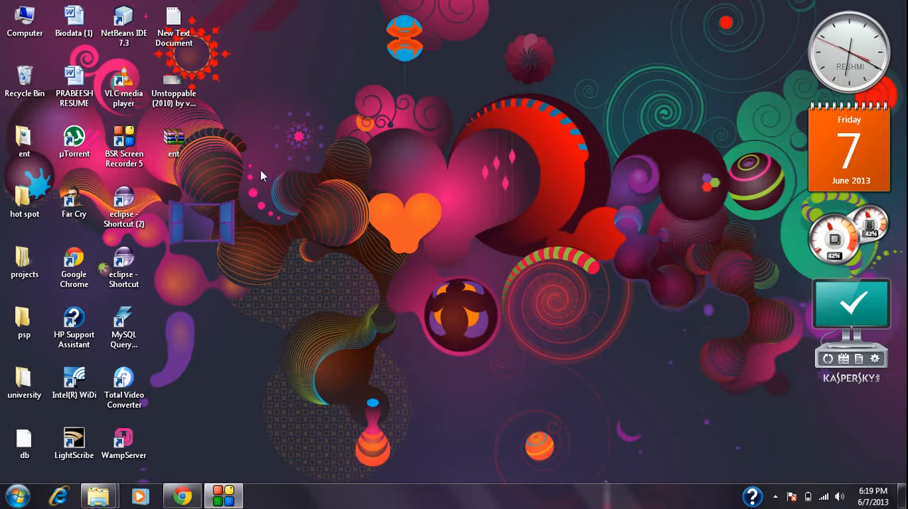
mouse_move(320, 319)
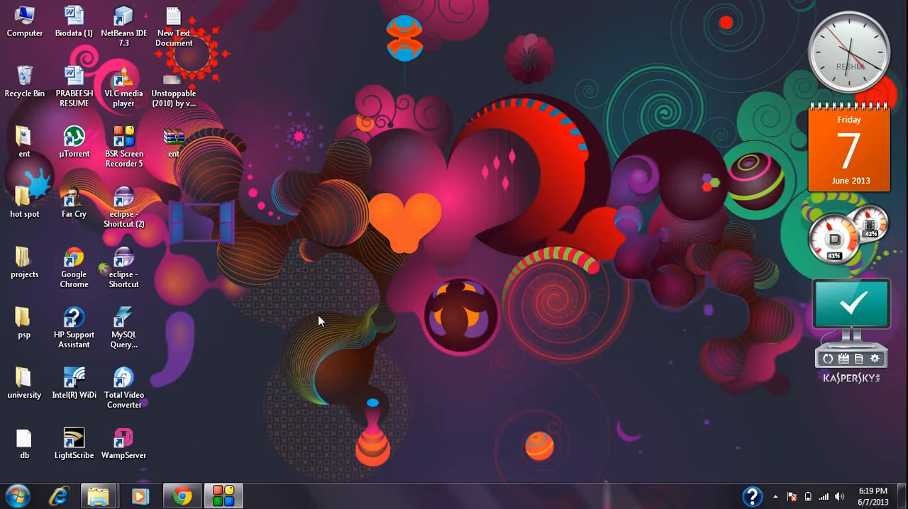
mouse_move(257, 325)
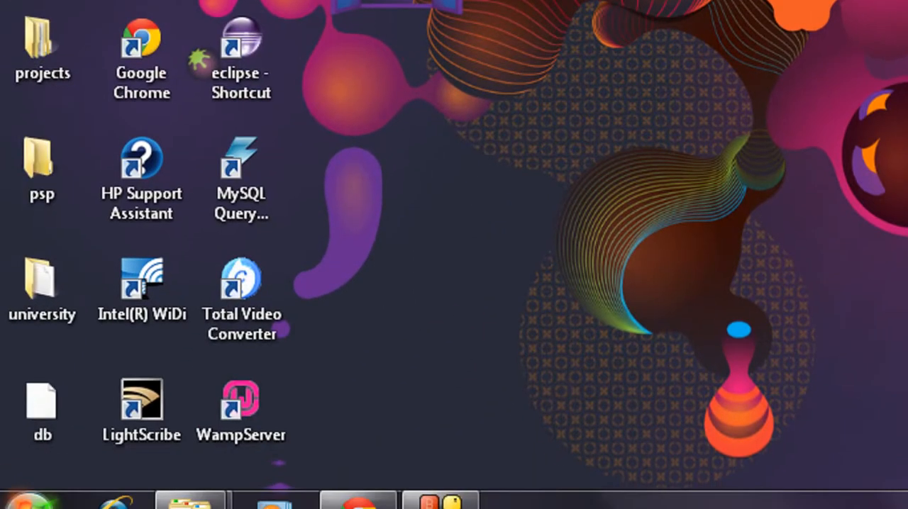
Step: Search the Start menu for 'cttune' to launch the ClearType Text Tuner
click(33, 491)
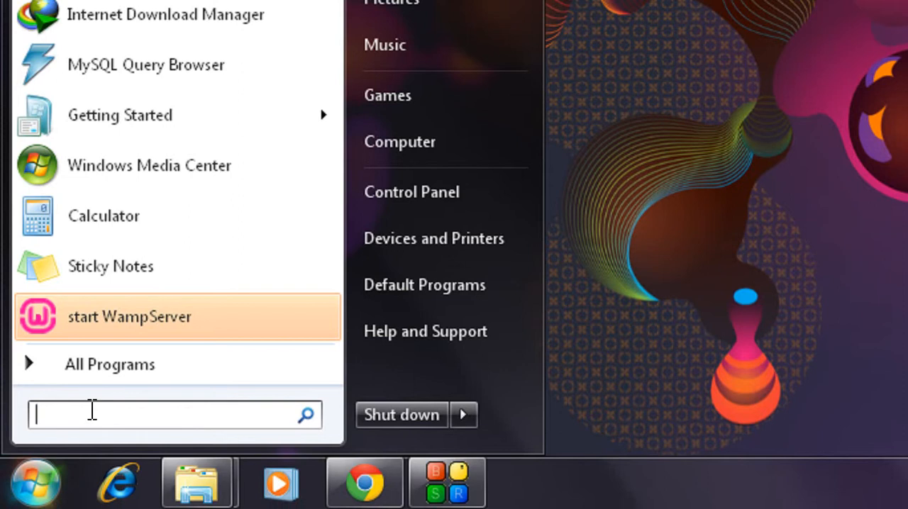
text(cttune.)
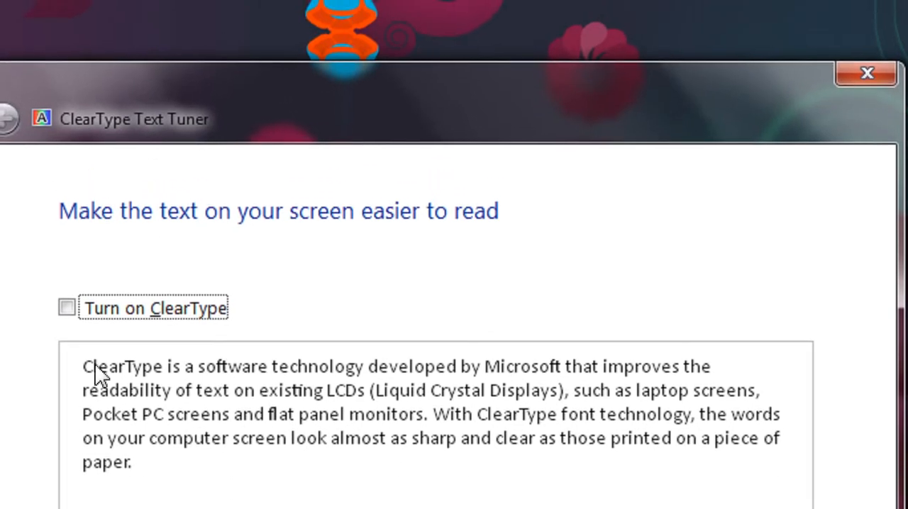
Step: Enable 'Turn on ClearType' and confirm the monitor is at native resolution
click(65, 306)
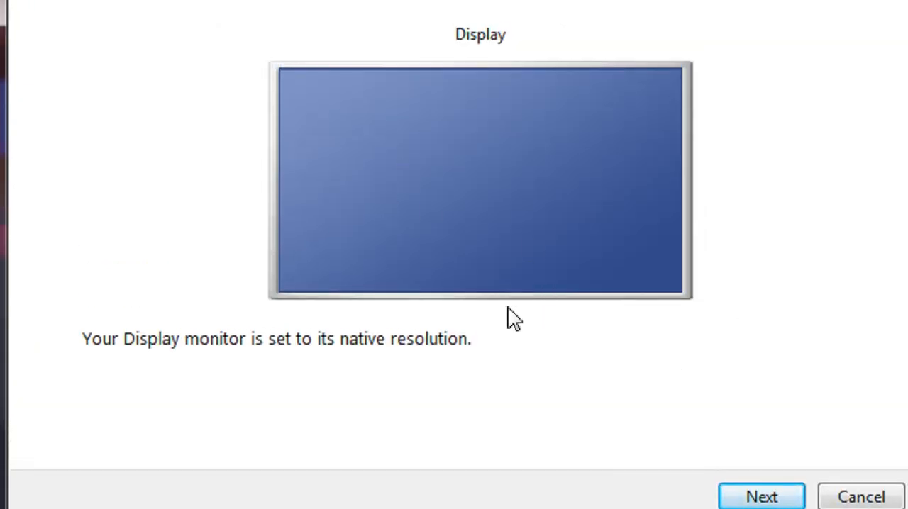
click(764, 497)
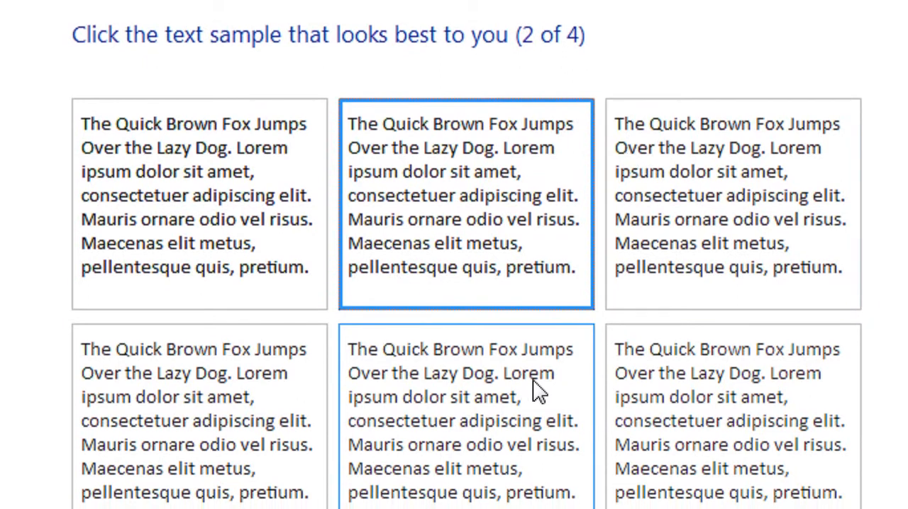
Step: Accept the preferred text samples and finish tuning, returning to the desktop
scroll(down, 3)
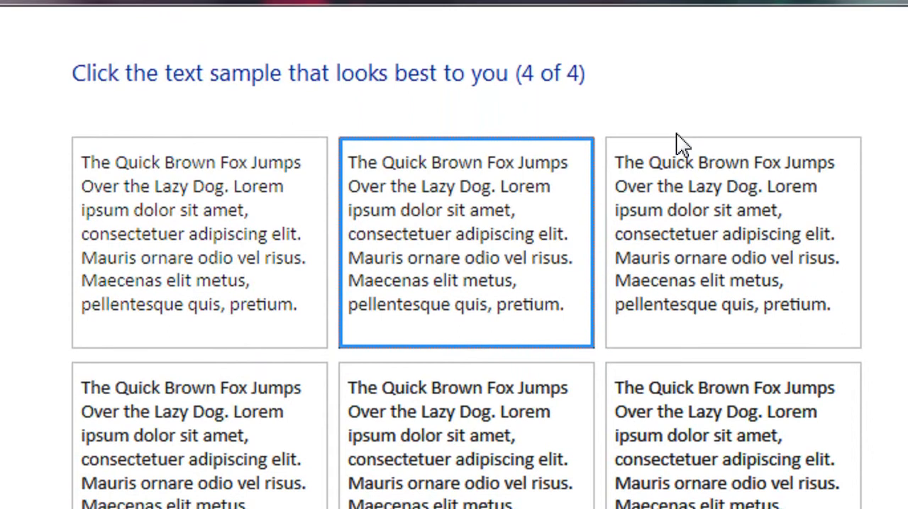
scroll(down, 3)
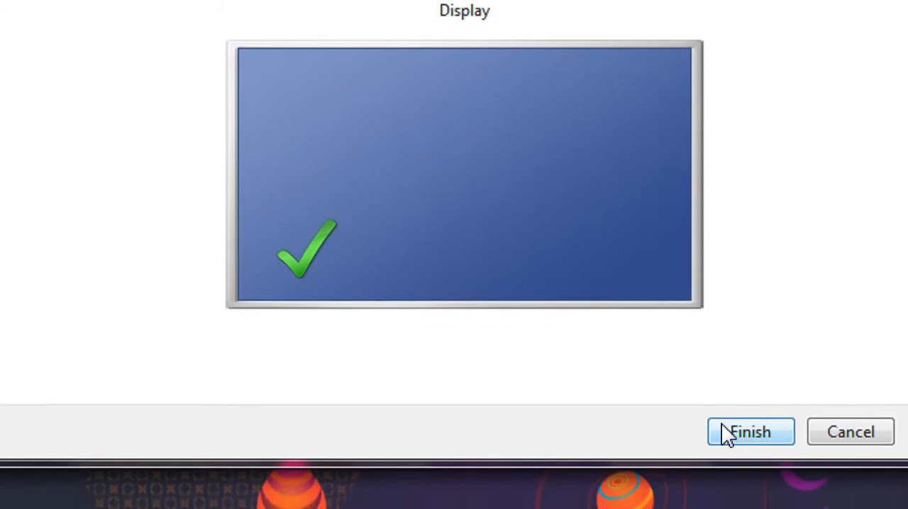
click(753, 432)
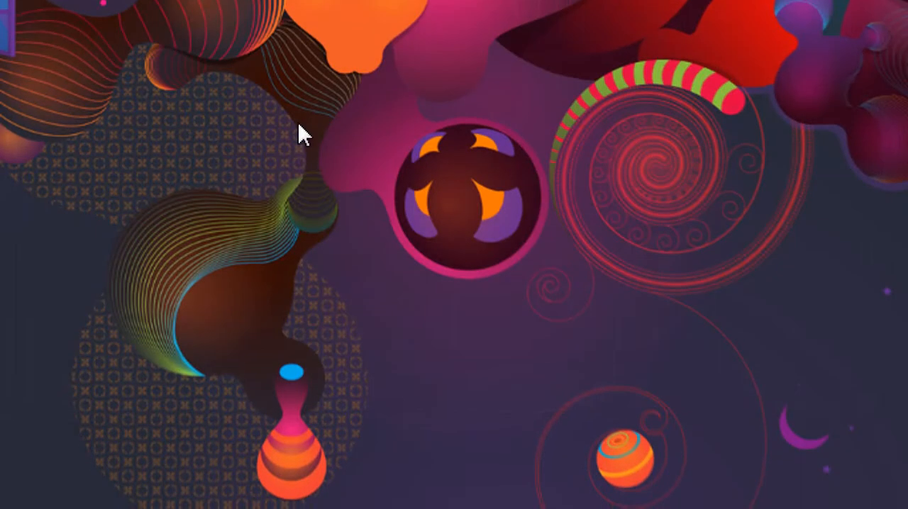